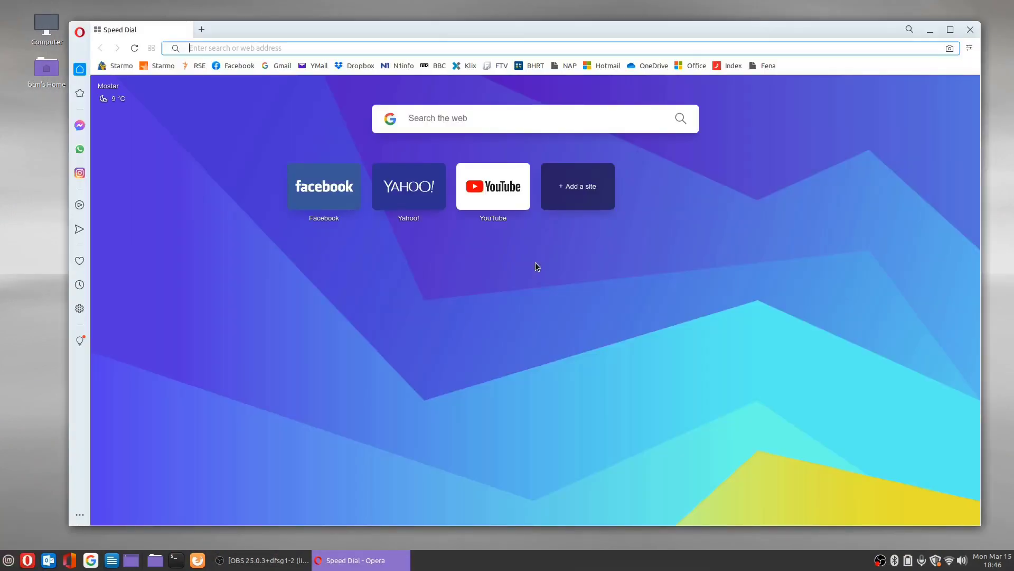
Step: Load Facebook from Speed Dial, YouTube and bbc.com in three tabs, ending on BBC
{"action": "left_click", "coordinate": [323, 186]}
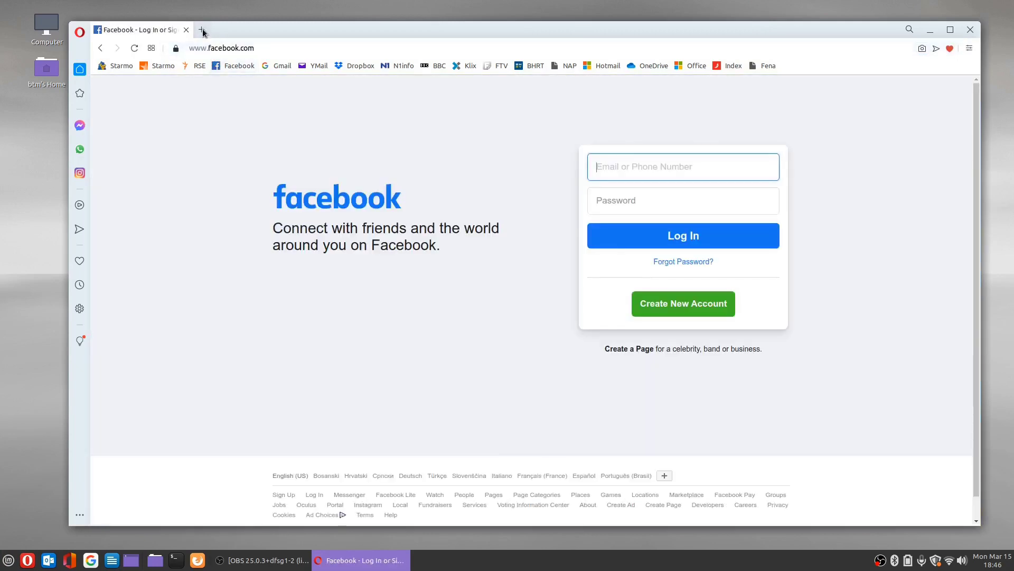
{"action": "left_click", "coordinate": [201, 30]}
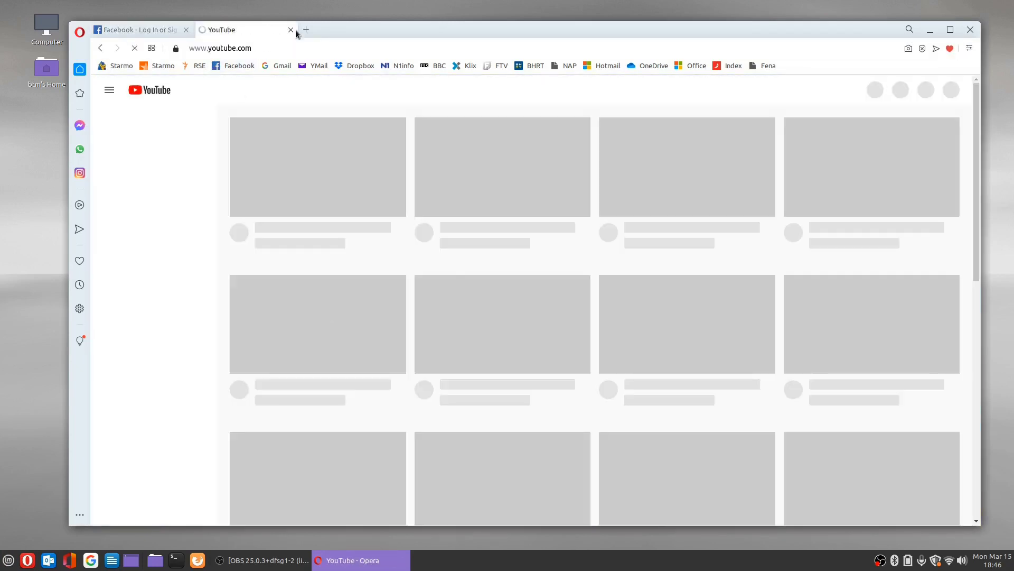
{"action": "left_click", "coordinate": [306, 29]}
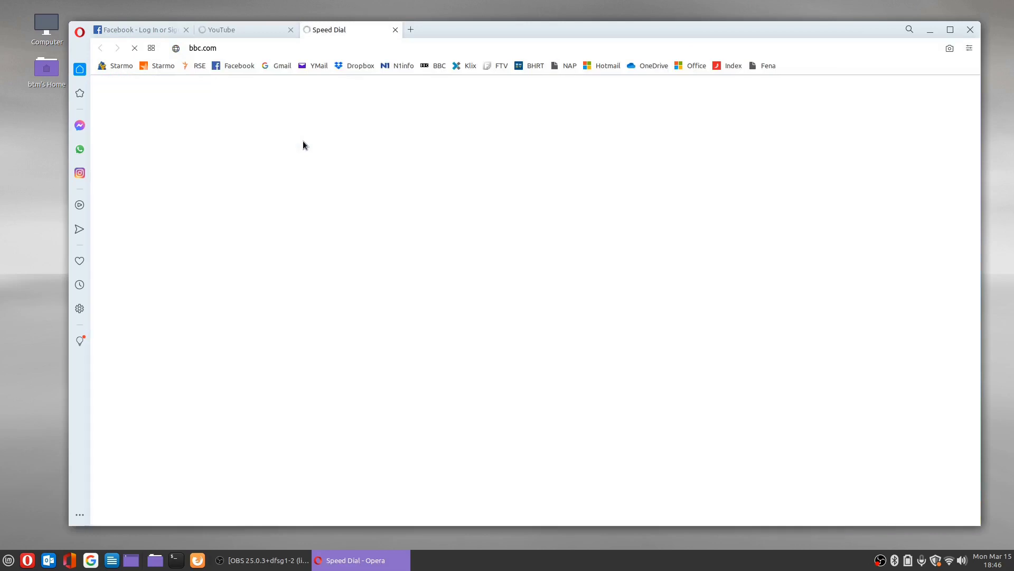
{"action": "left_click", "coordinate": [223, 29]}
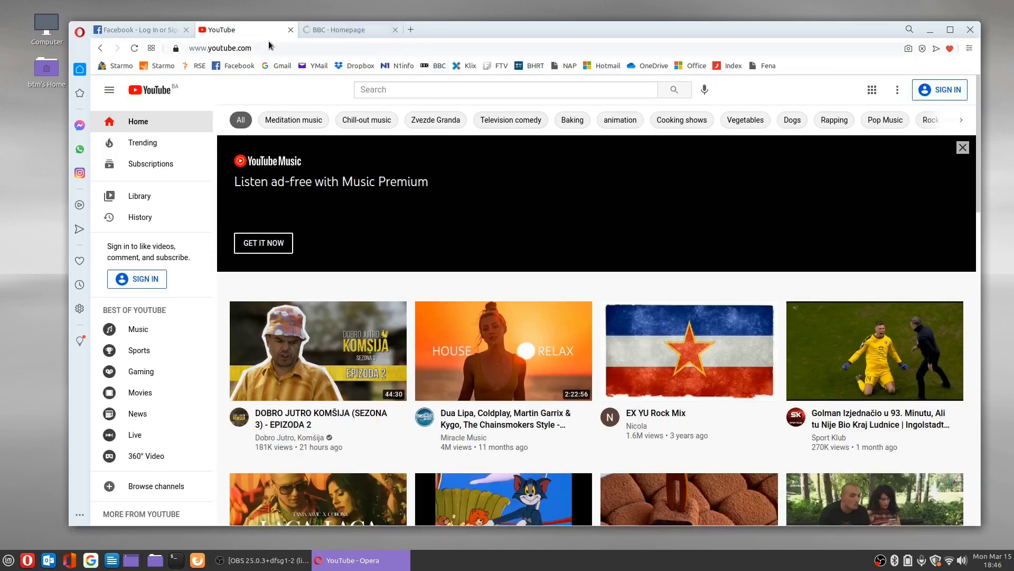
{"action": "left_click", "coordinate": [349, 30]}
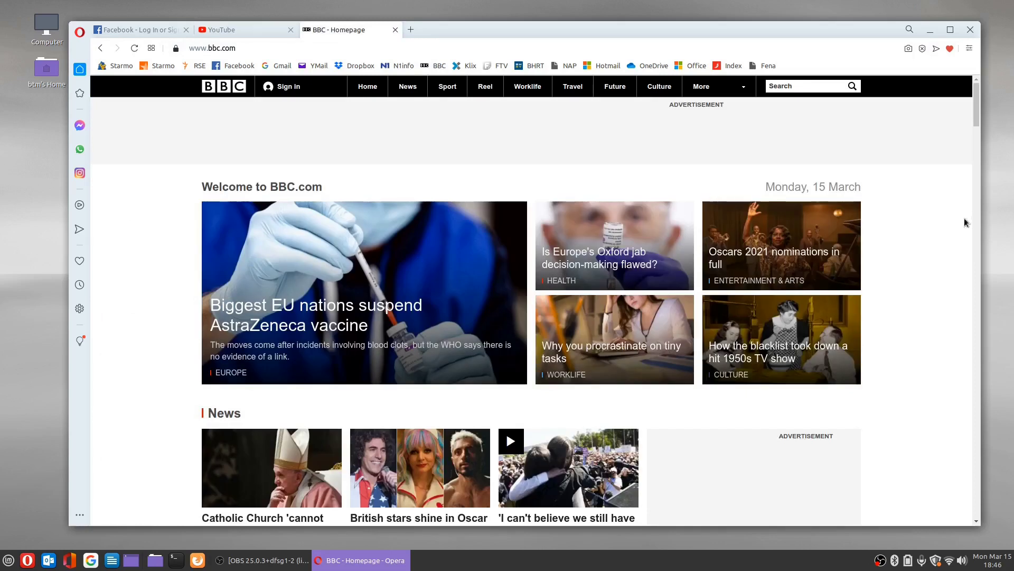
{"action": "mouse_move", "coordinate": [930, 227]}
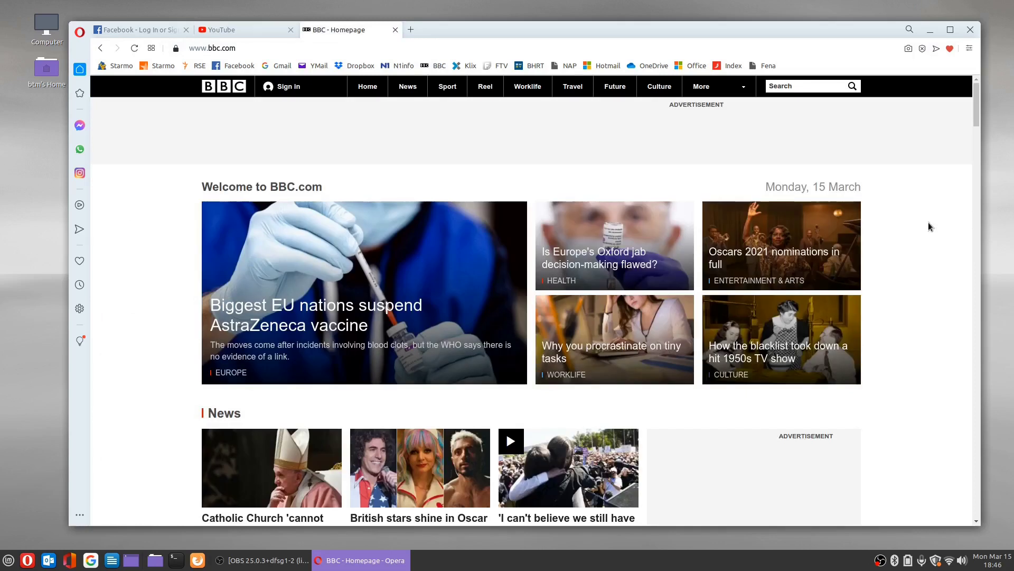